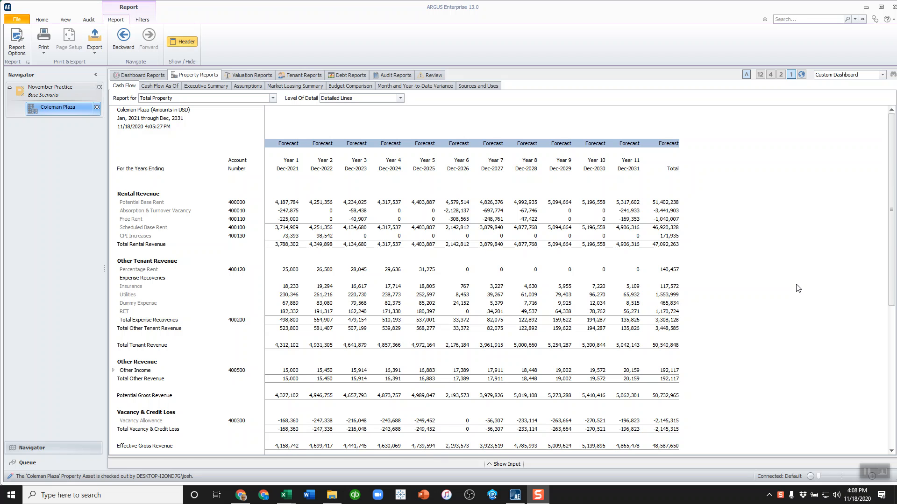
mouse_move(545, 290)
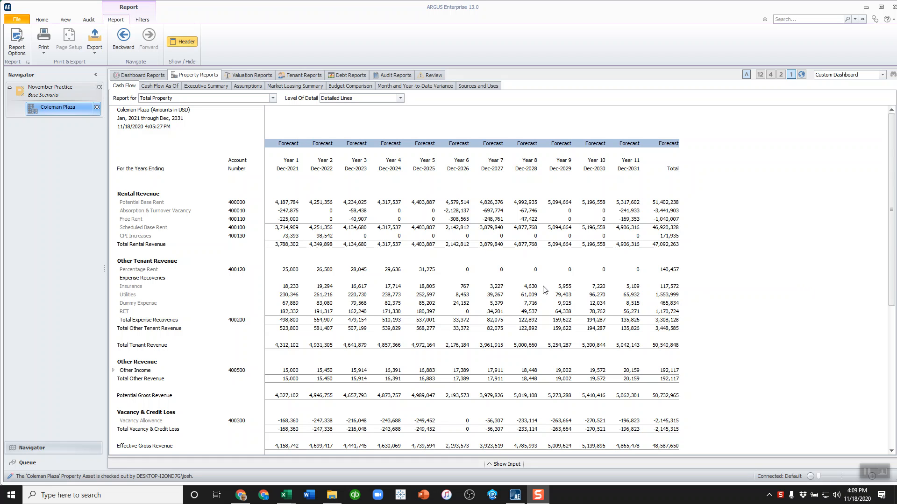
mouse_move(124, 77)
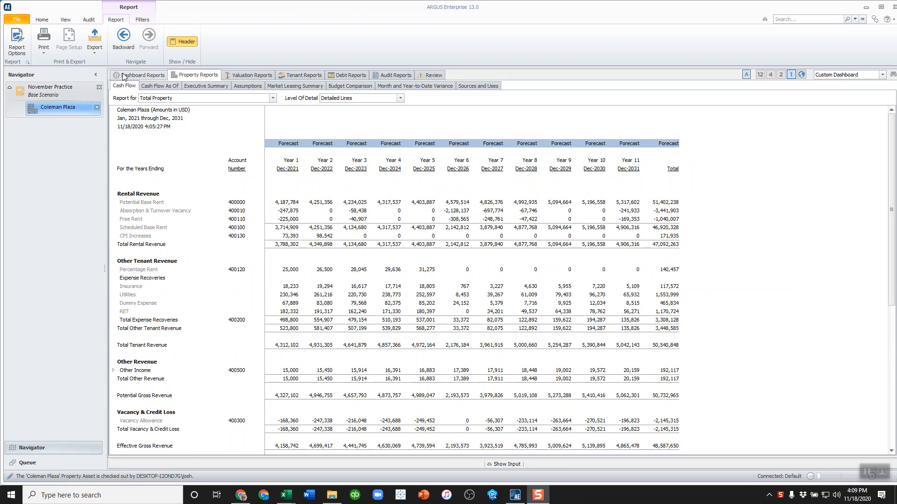
Bring up the export format list from the Report ribbon for the Coleman Plaza cash flow.
click(94, 38)
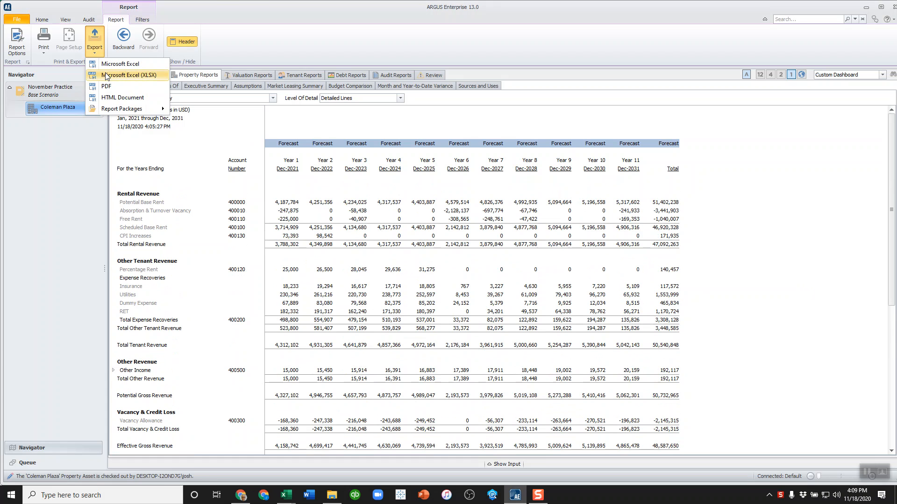
Export the cash flow as an Excel workbook and scroll through the exported report.
click(130, 75)
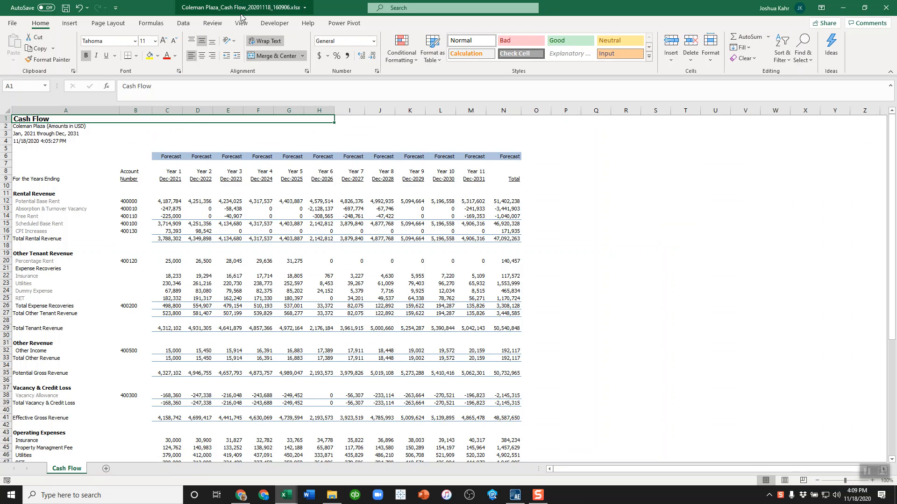
scroll(down, 3)
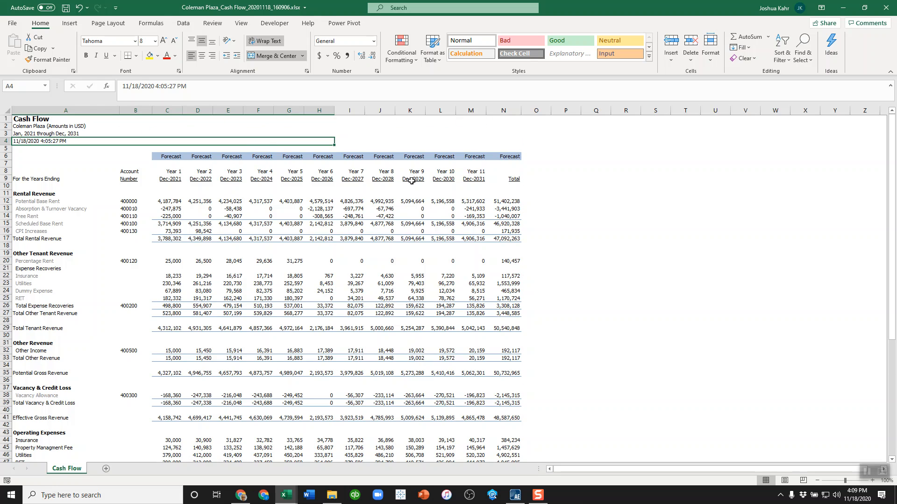
scroll(down, 3)
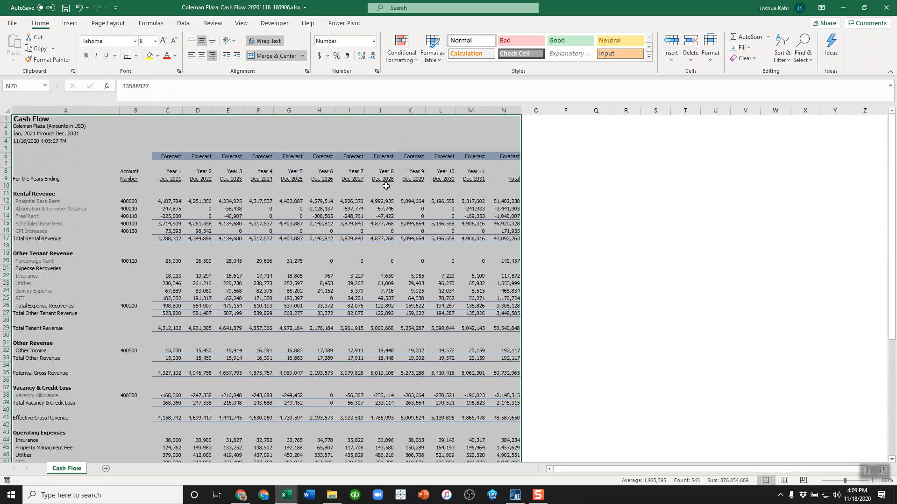
mouse_move(283, 495)
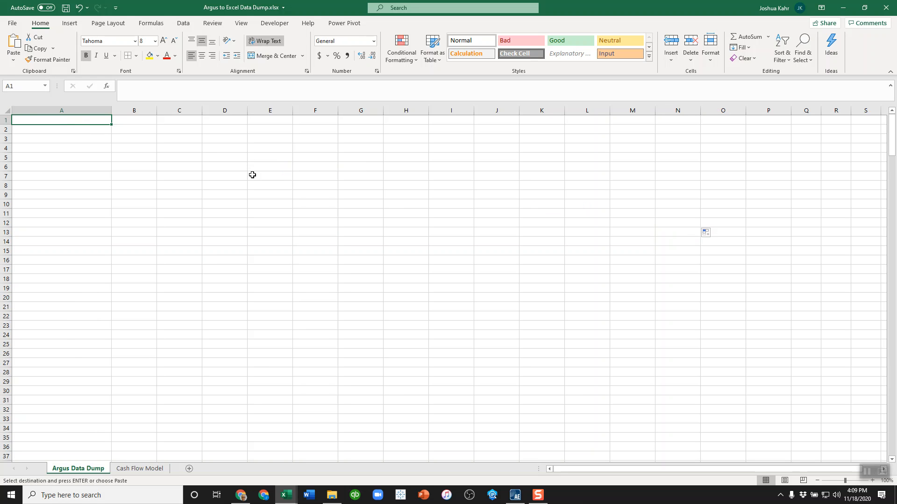
Paste the Argus report at A1 of the Argus Data Dump sheet and review the NOI and expense lines.
key(ctrl+v)
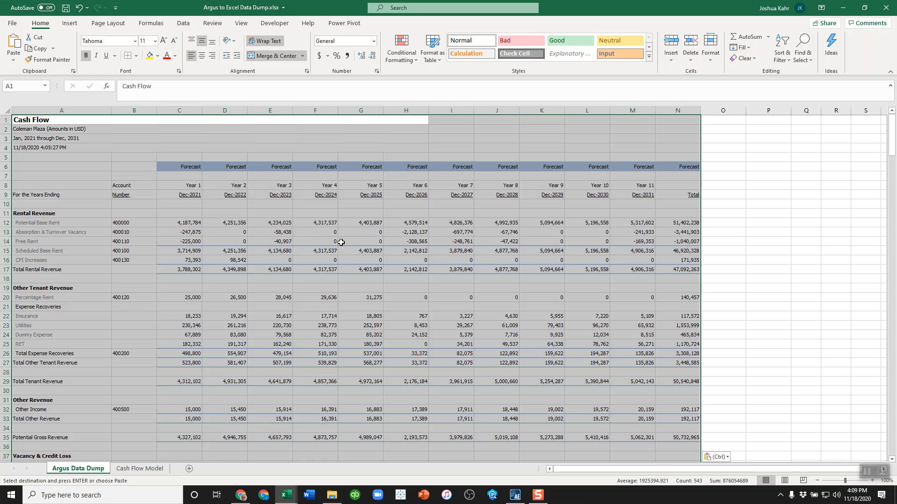
click(134, 259)
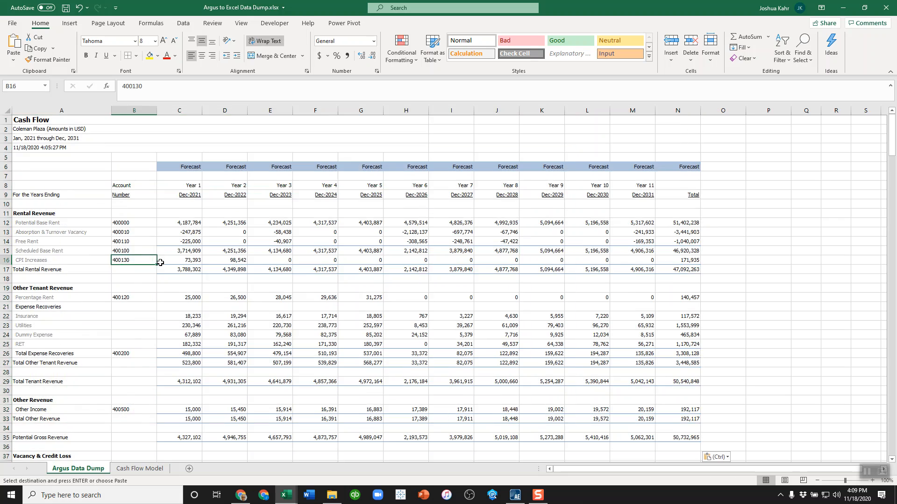
scroll(down, 3)
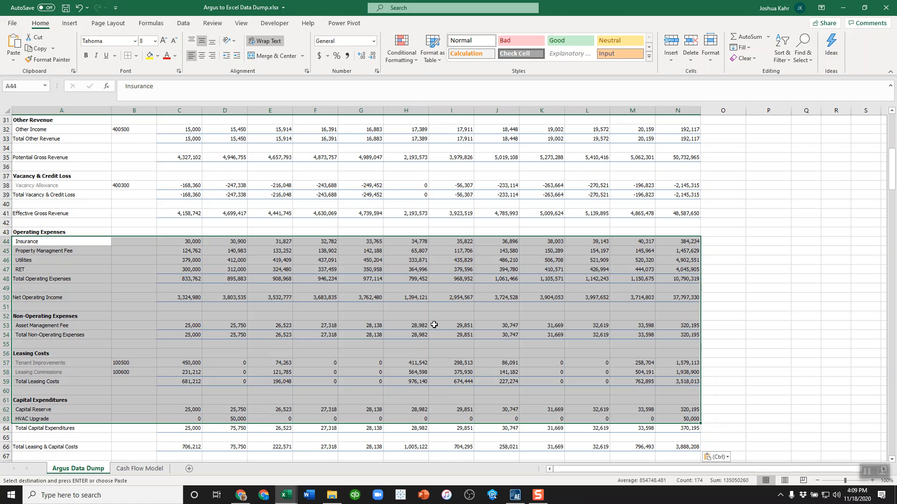
scroll(down, 3)
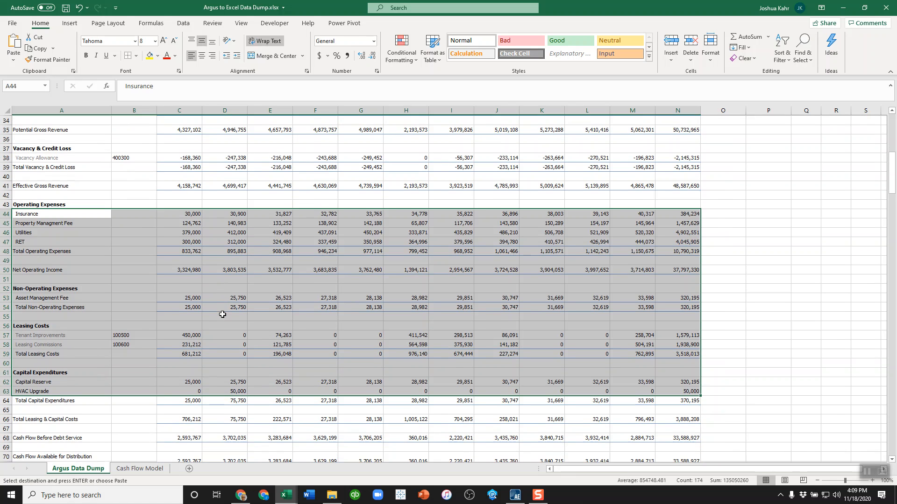
scroll(up, 3)
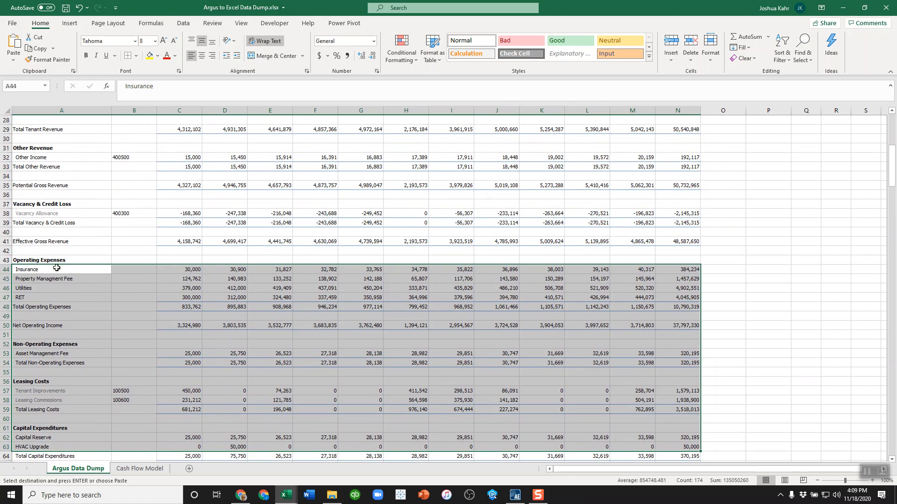
click(47, 325)
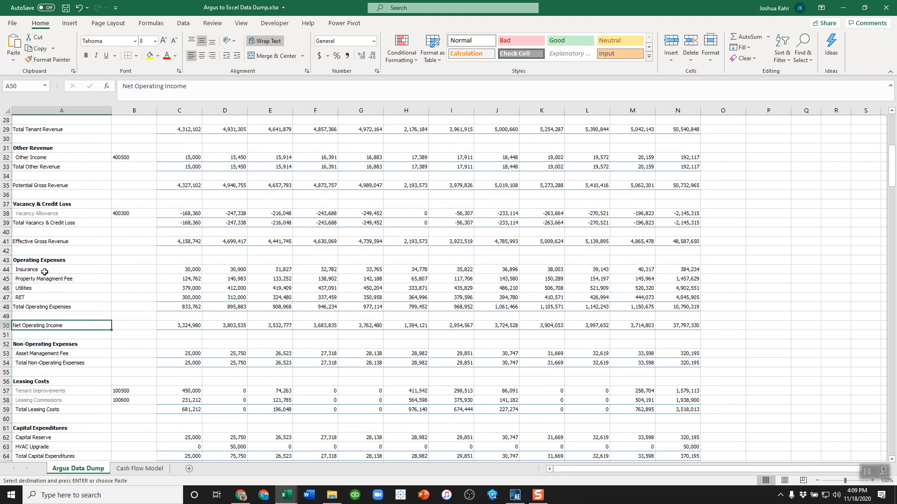
drag(62, 269, 134, 297)
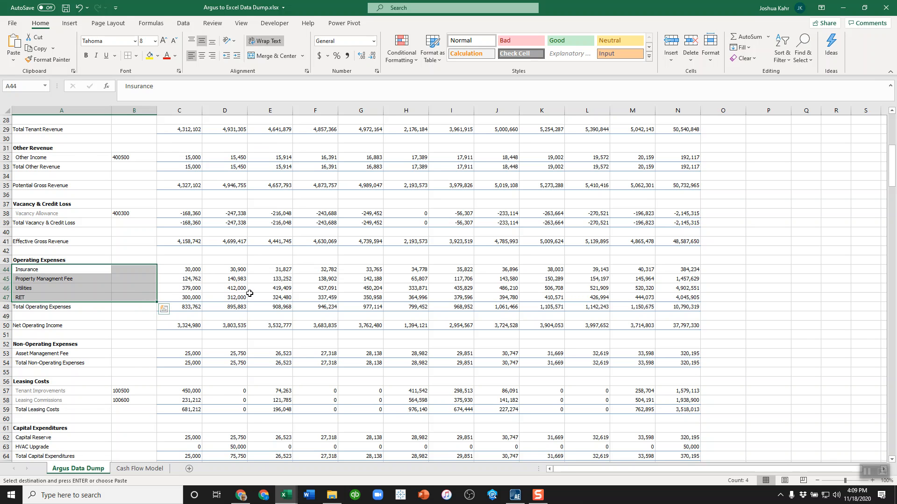
Confirm =VLOOKUP($A$300,$A$1:$M$298,COLUMN(),FALSE) in C300 carries across row 300 to M300.
scroll(down, 3)
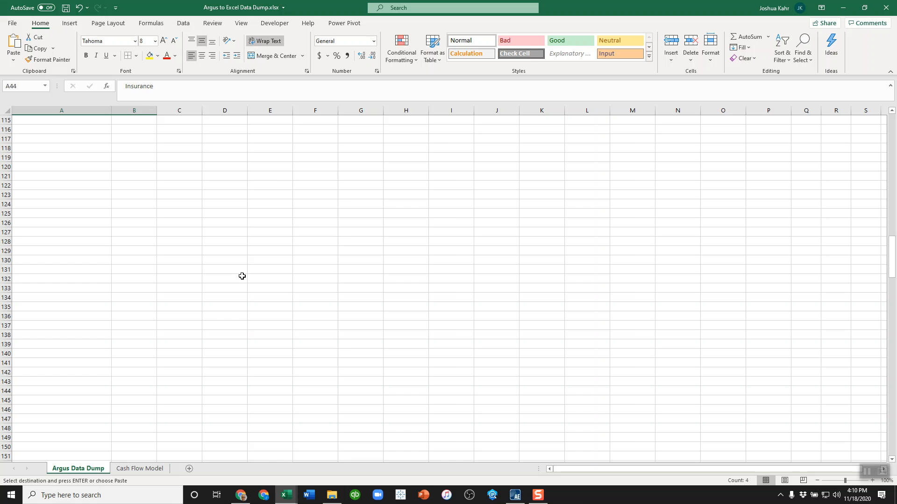
scroll(down, 3)
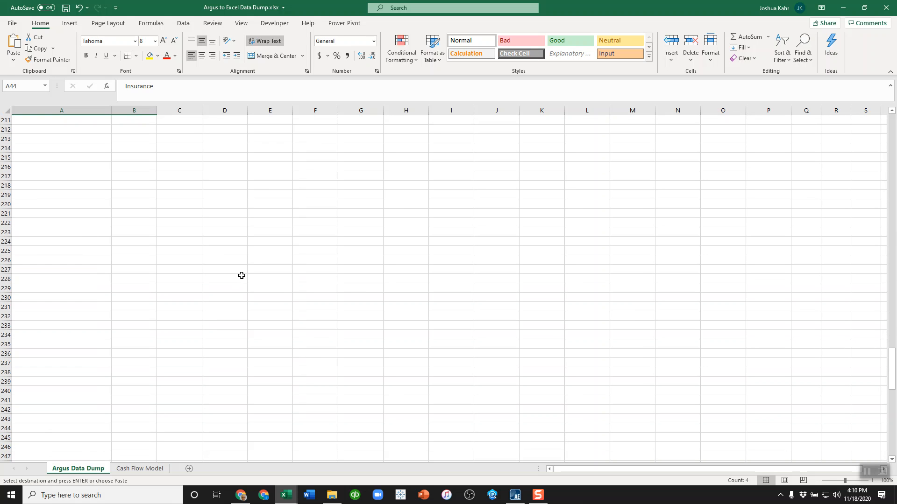
scroll(down, 3)
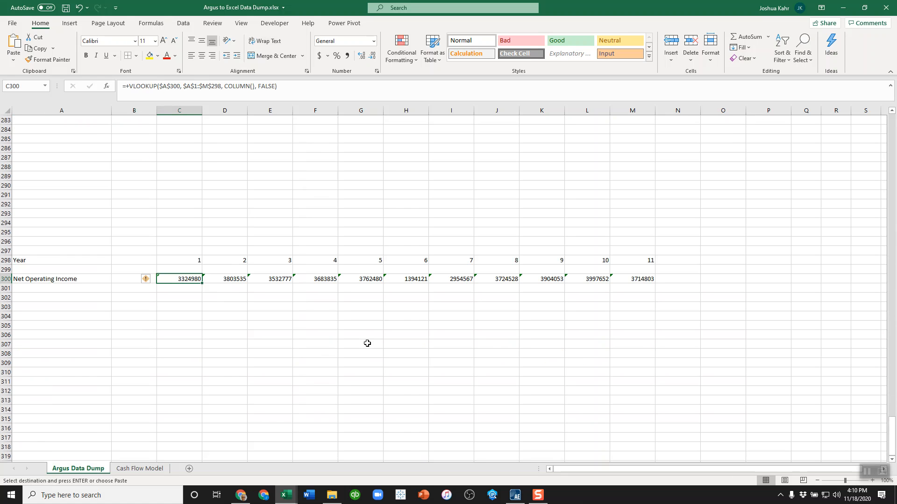
double_click(180, 279)
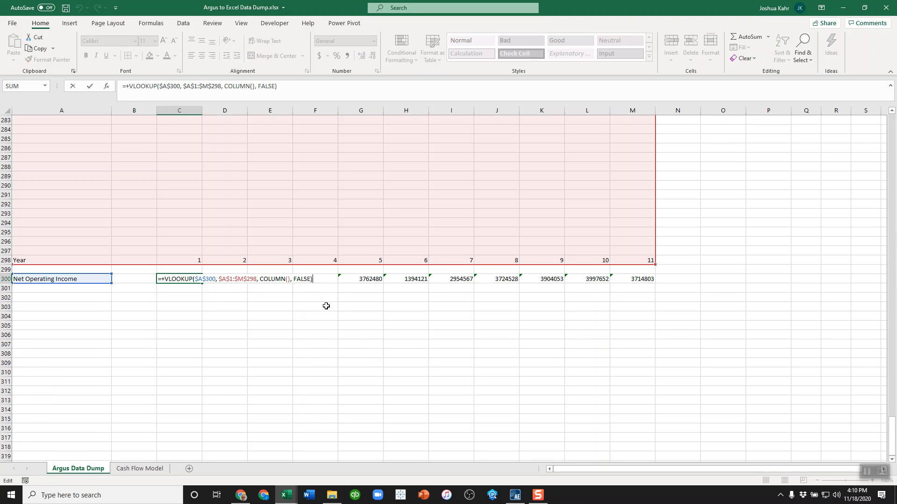
mouse_move(76, 279)
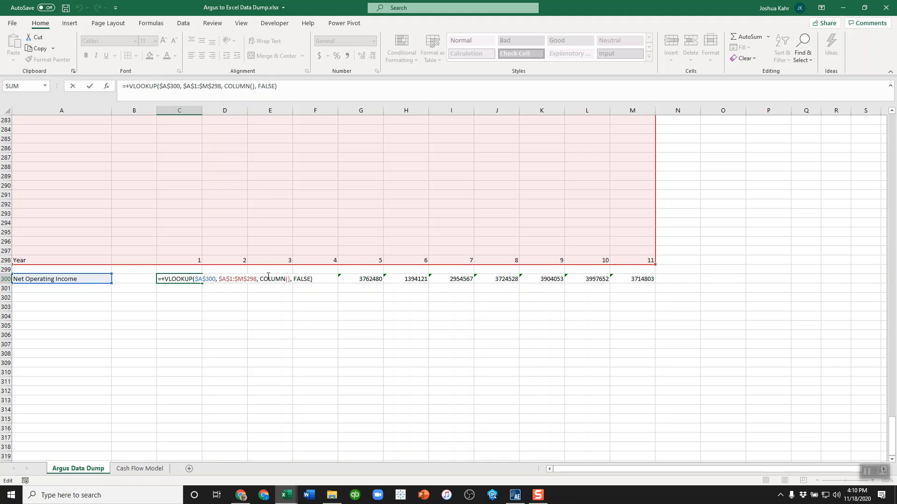
mouse_move(183, 292)
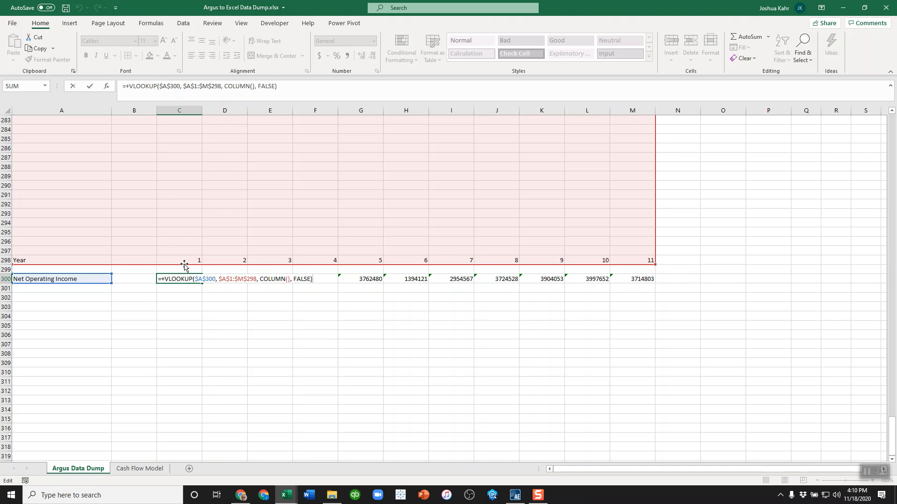
mouse_move(630, 268)
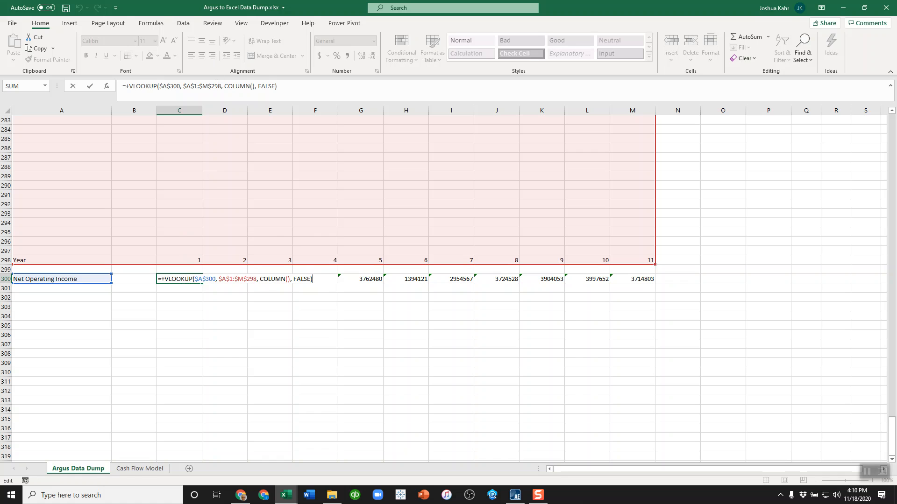
mouse_move(207, 269)
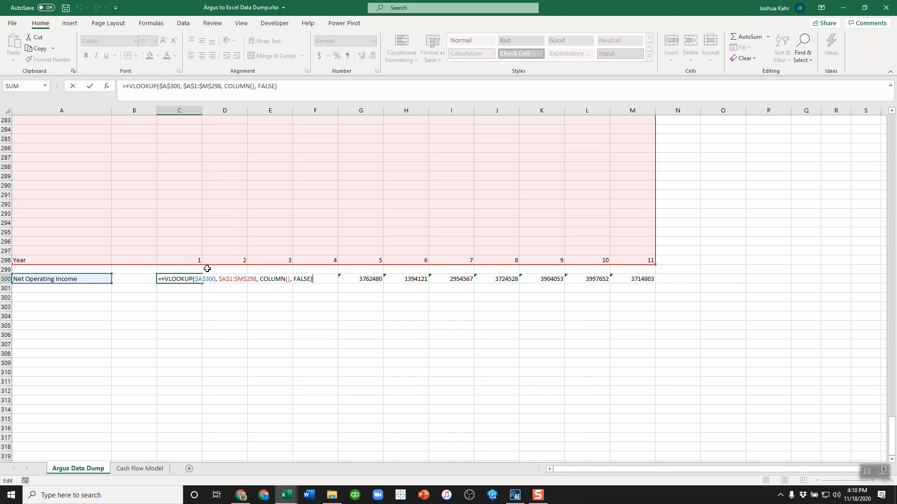
key(Enter)
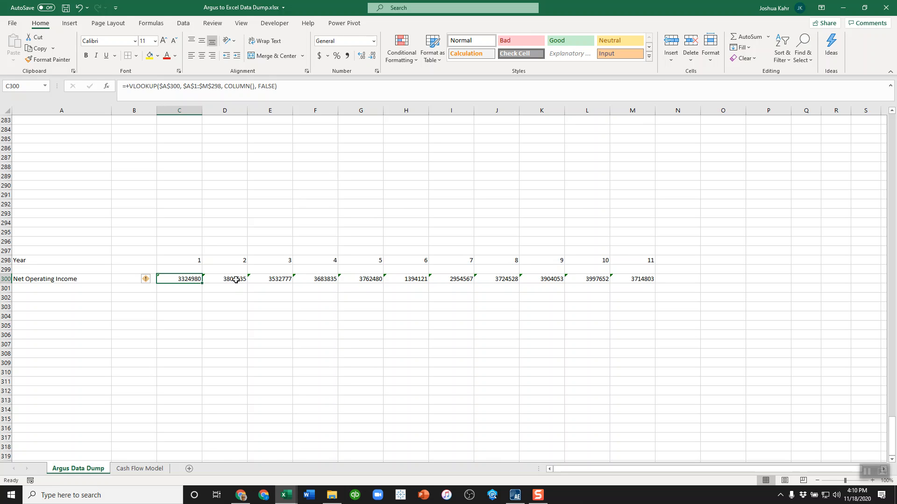
click(269, 278)
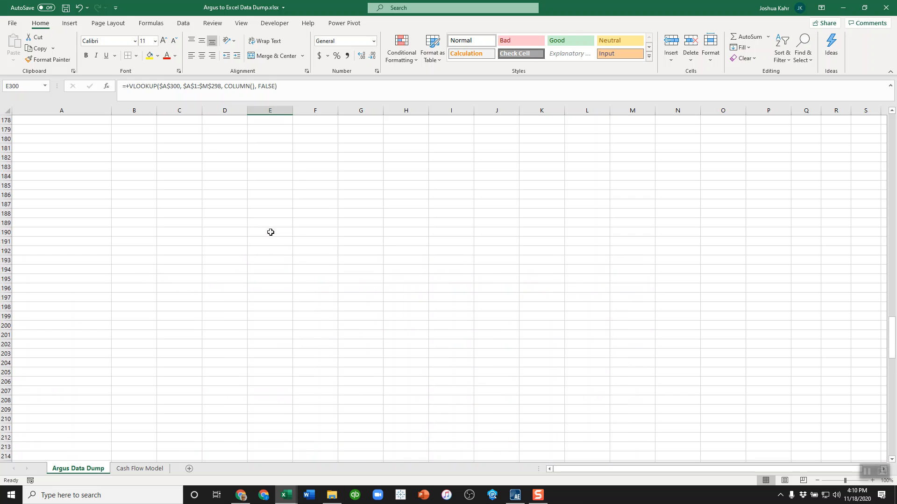
scroll(up, 3)
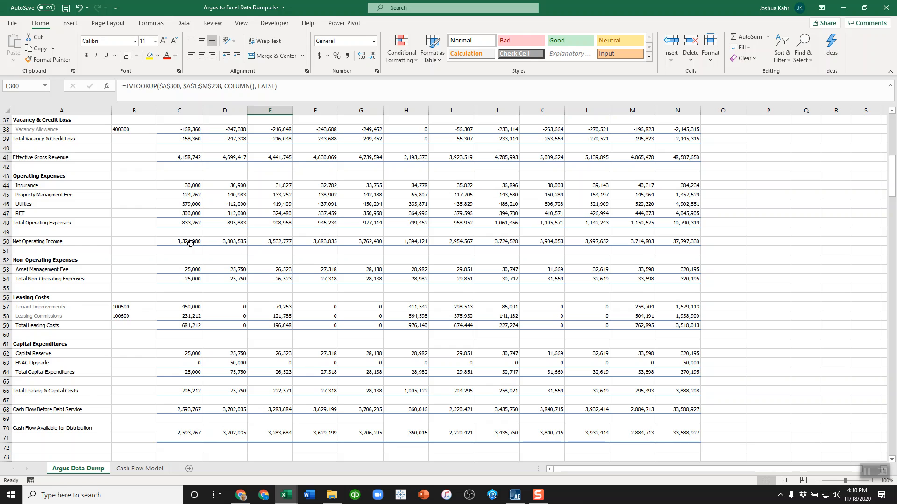
click(179, 241)
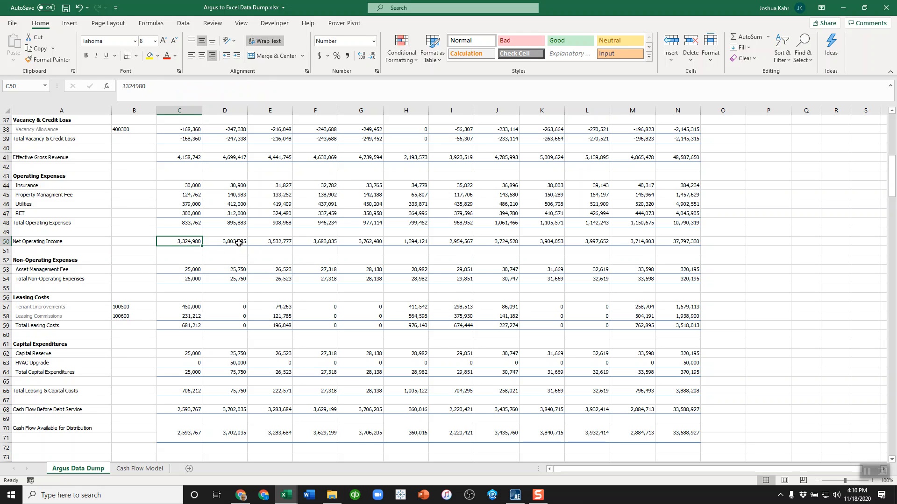
click(270, 241)
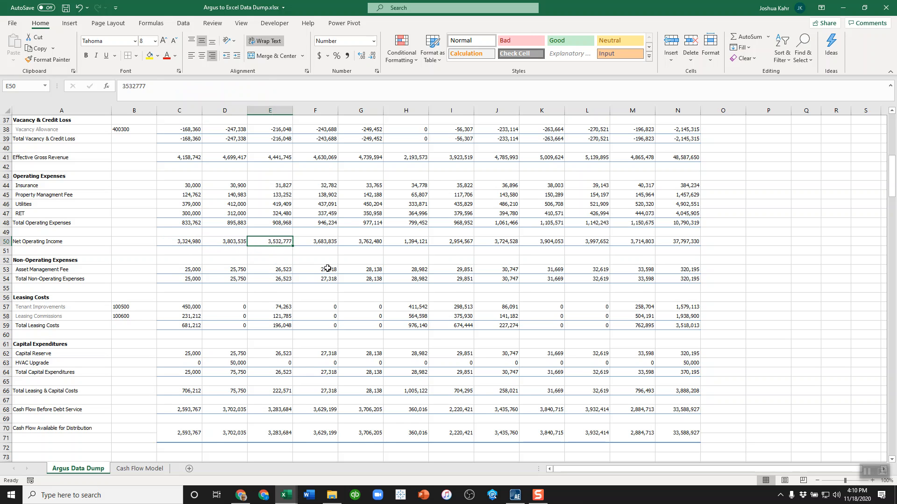
scroll(down, 3)
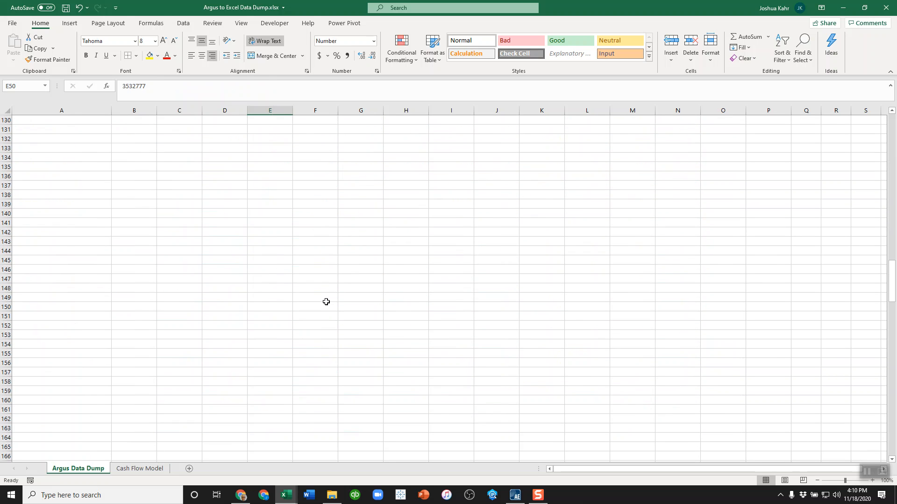
scroll(down, 3)
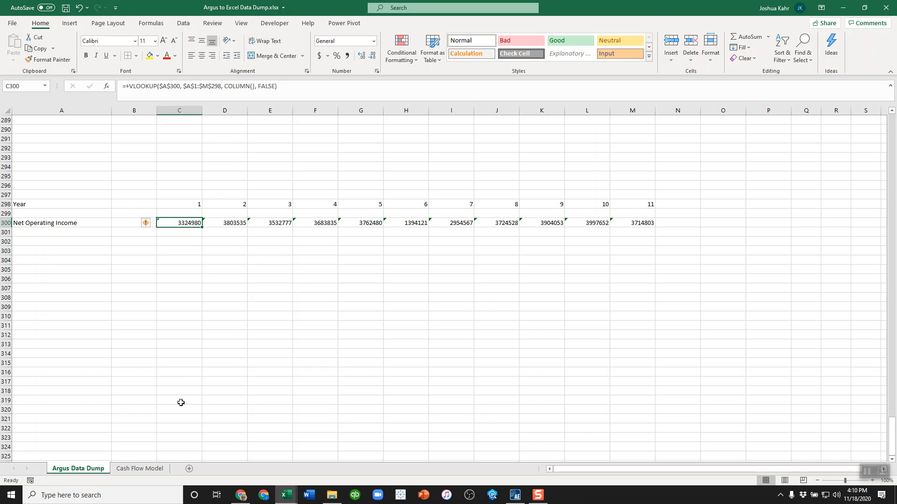
Verify Cash Flow Model B4 links to ='Argus Data Dump'!C300 for the Net Operating Income row.
click(139, 469)
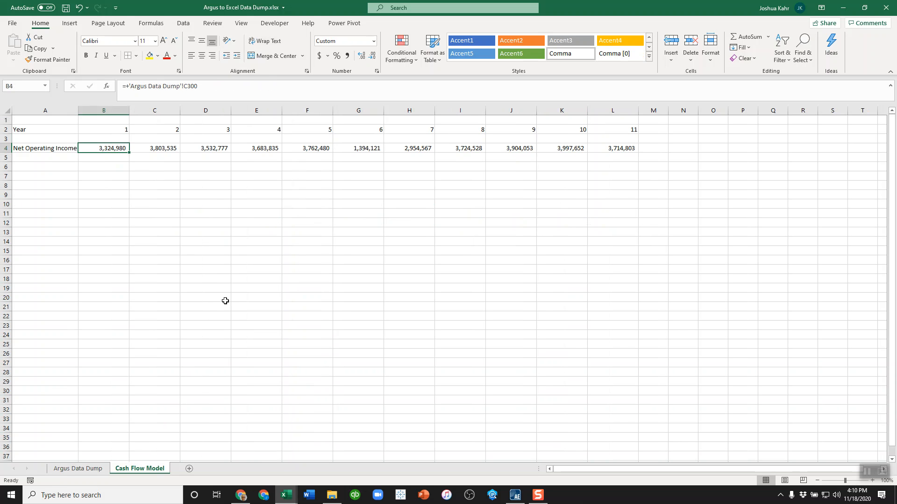
mouse_move(149, 168)
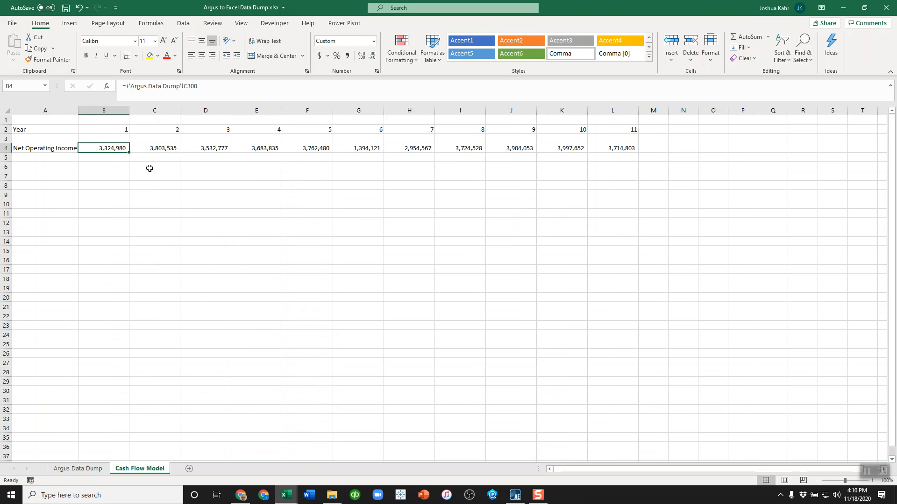
double_click(103, 147)
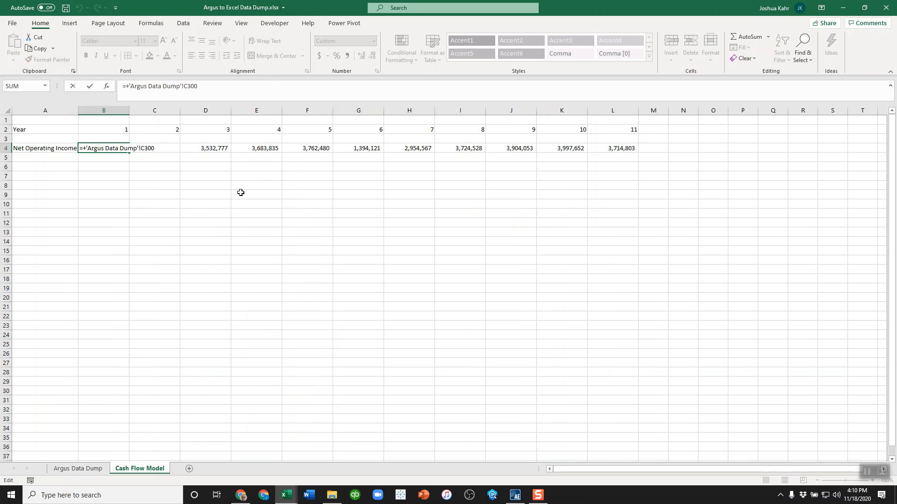
key(Enter)
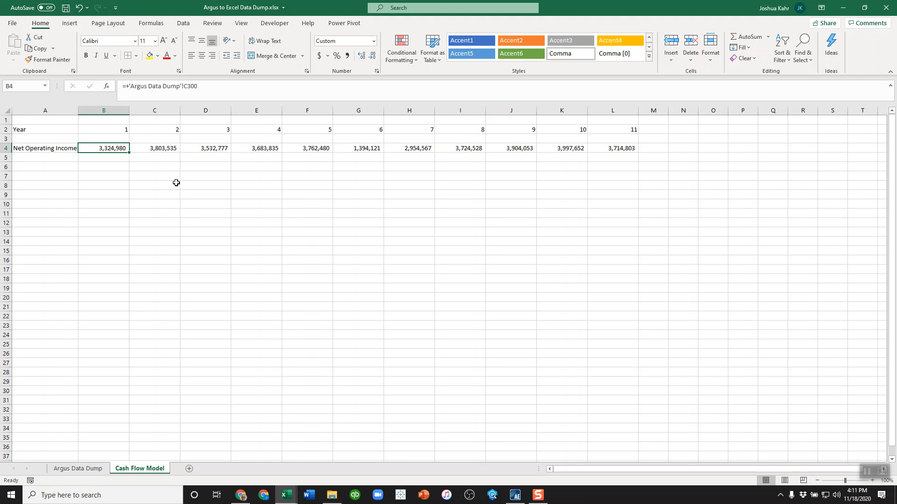
mouse_move(789, 425)
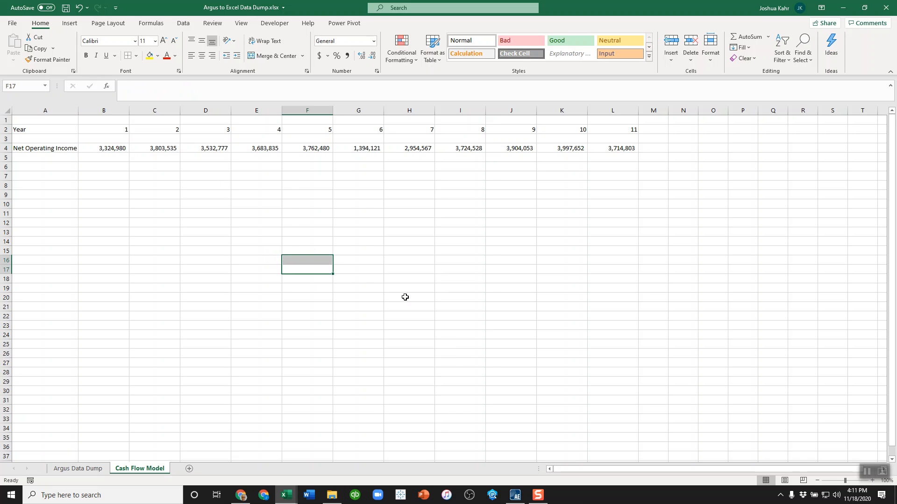
text(kahrrealestate.com)
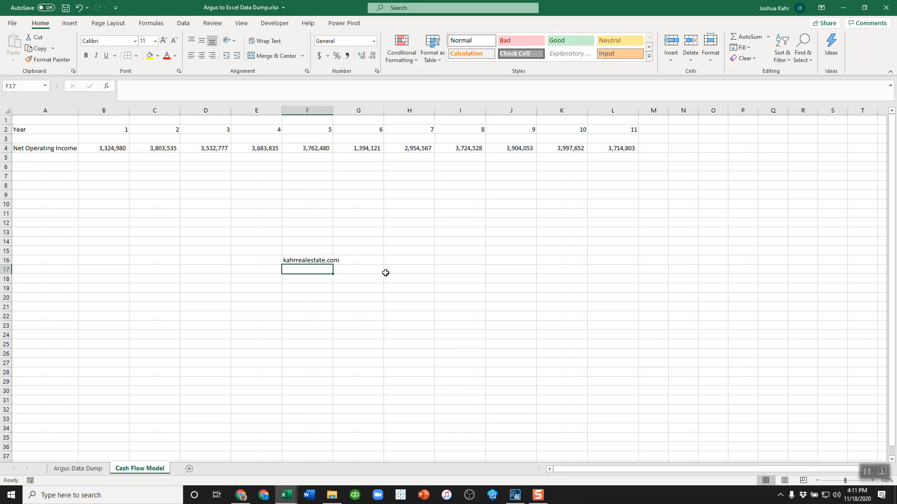
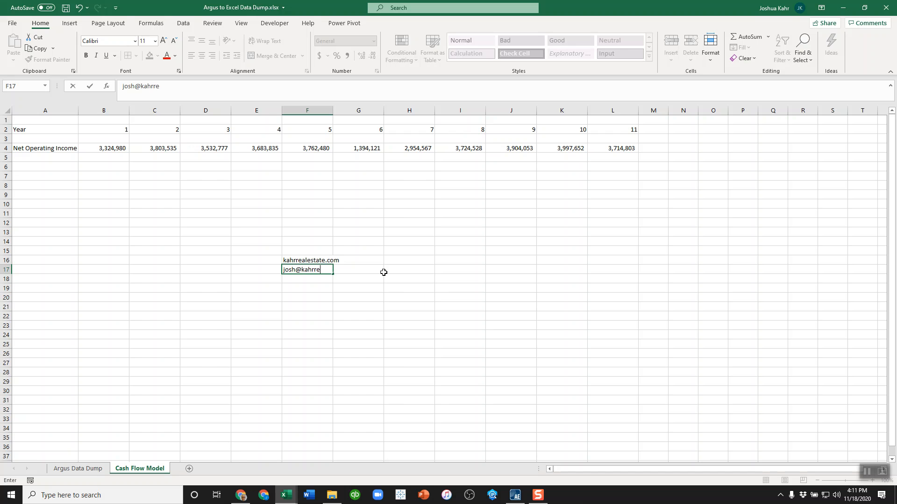